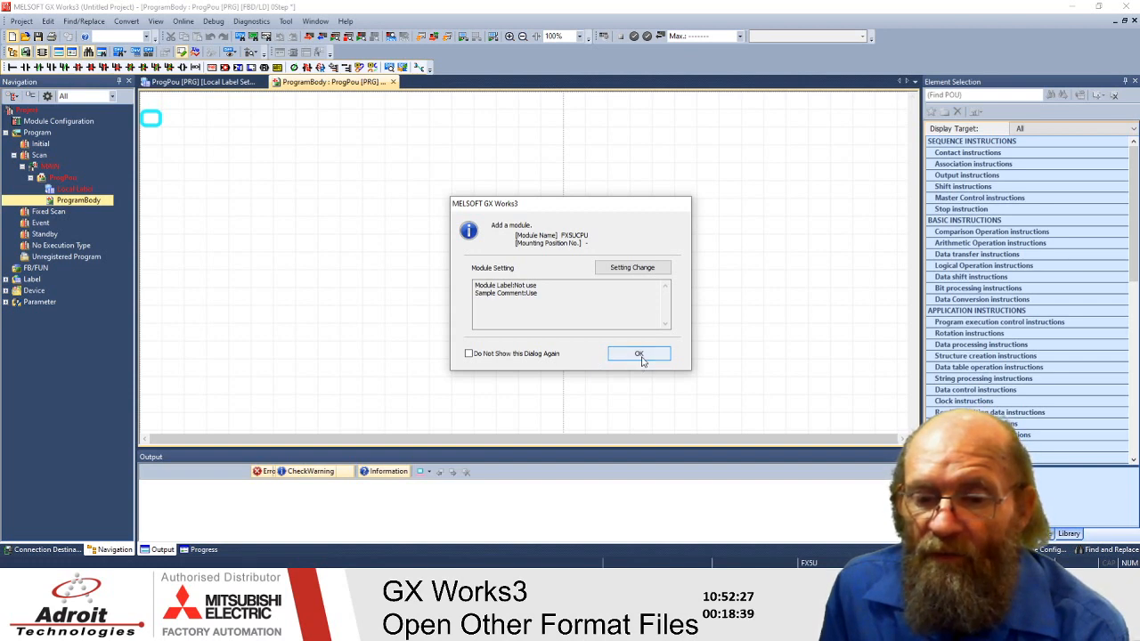
# Confirm adding the FX5UCPU module and dismiss the label-reflection notice
pyautogui.click(639, 354)
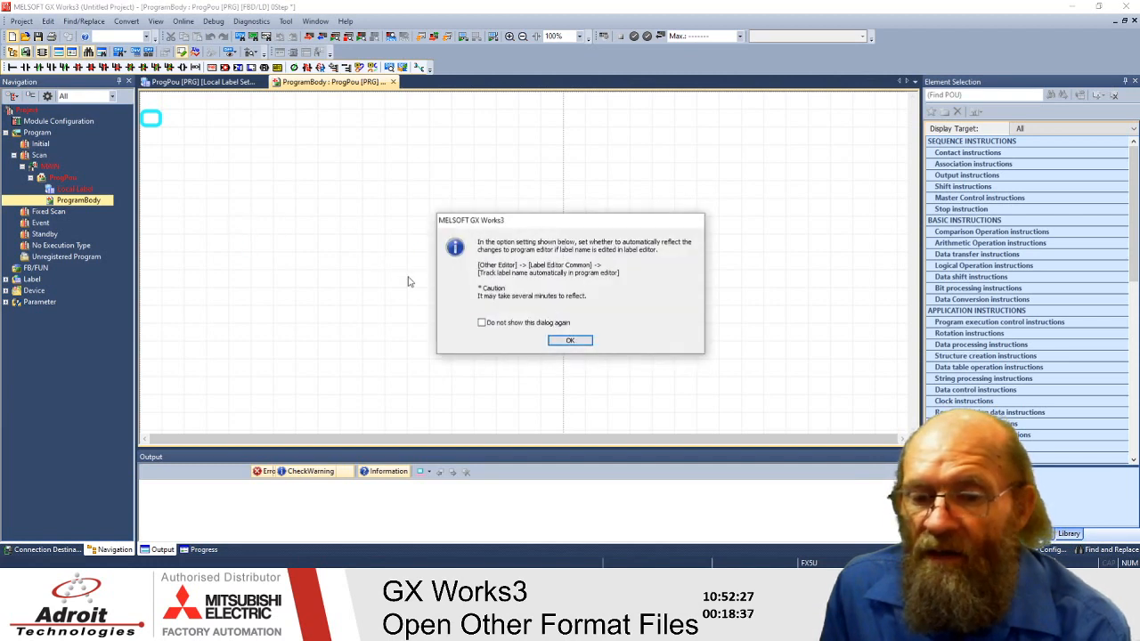
pyautogui.click(570, 341)
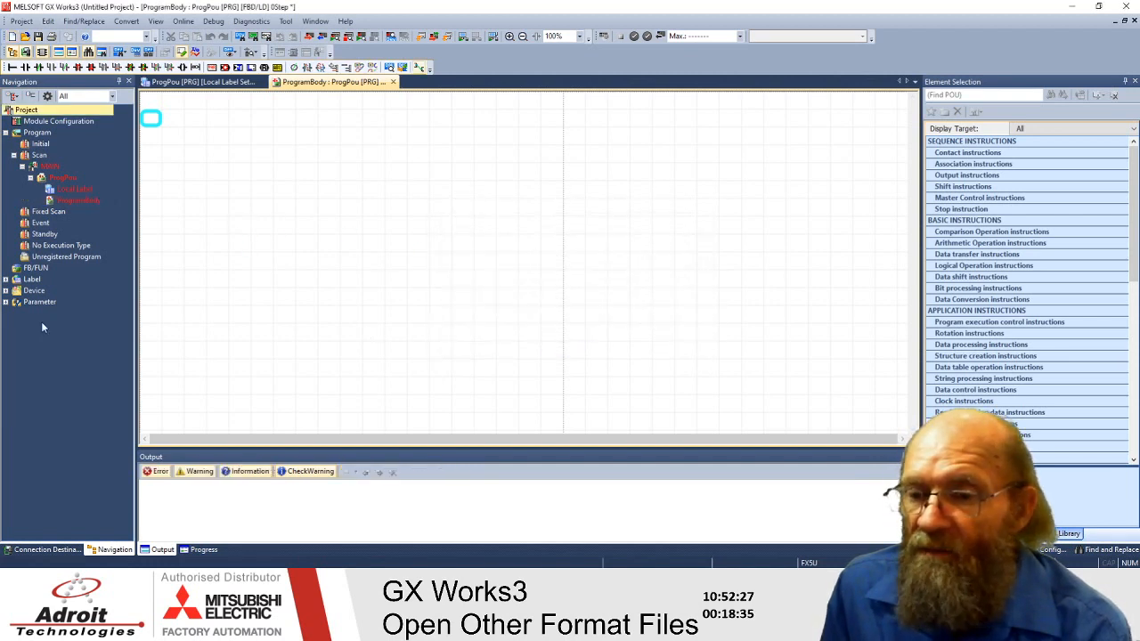
pyautogui.click(40, 302)
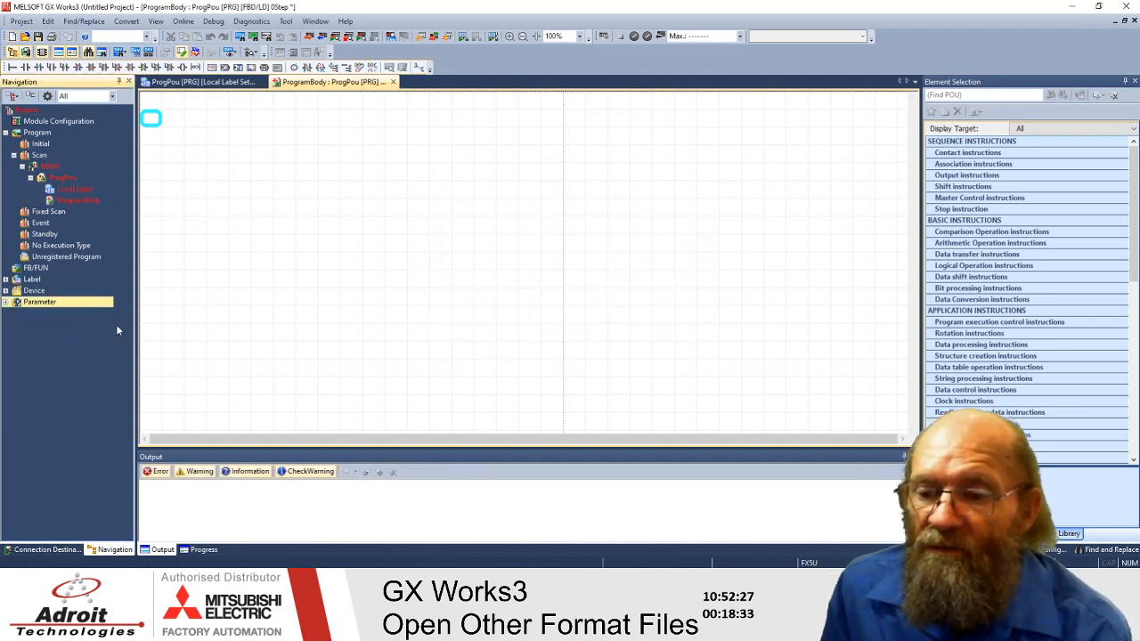
pyautogui.moveTo(151, 118); pyautogui.dragTo(285, 261)
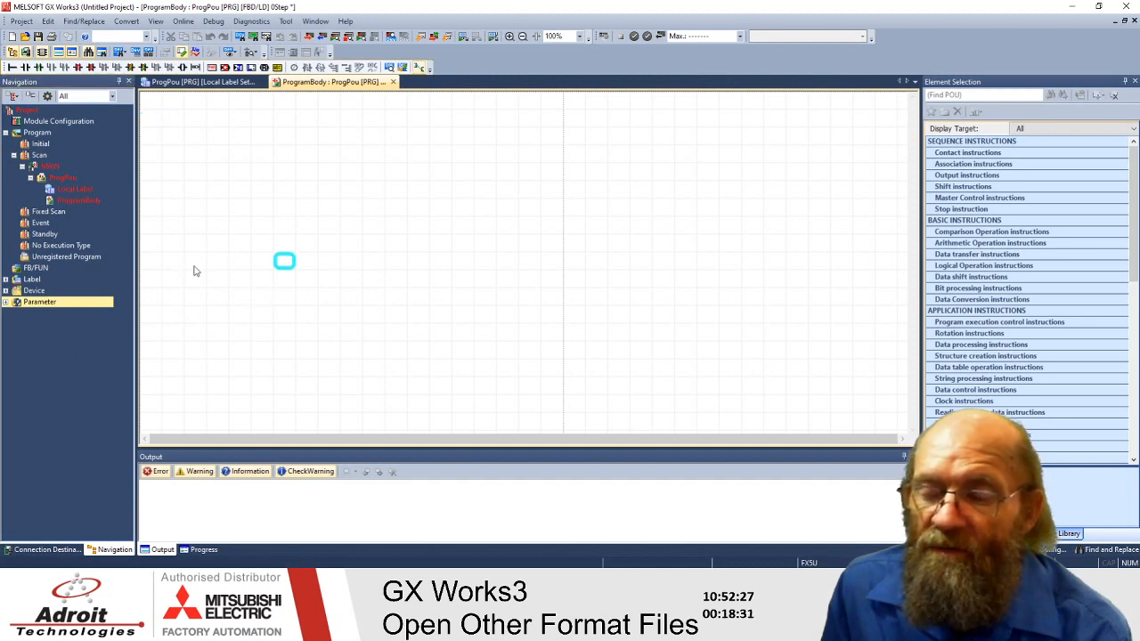
pyautogui.moveTo(172, 263)
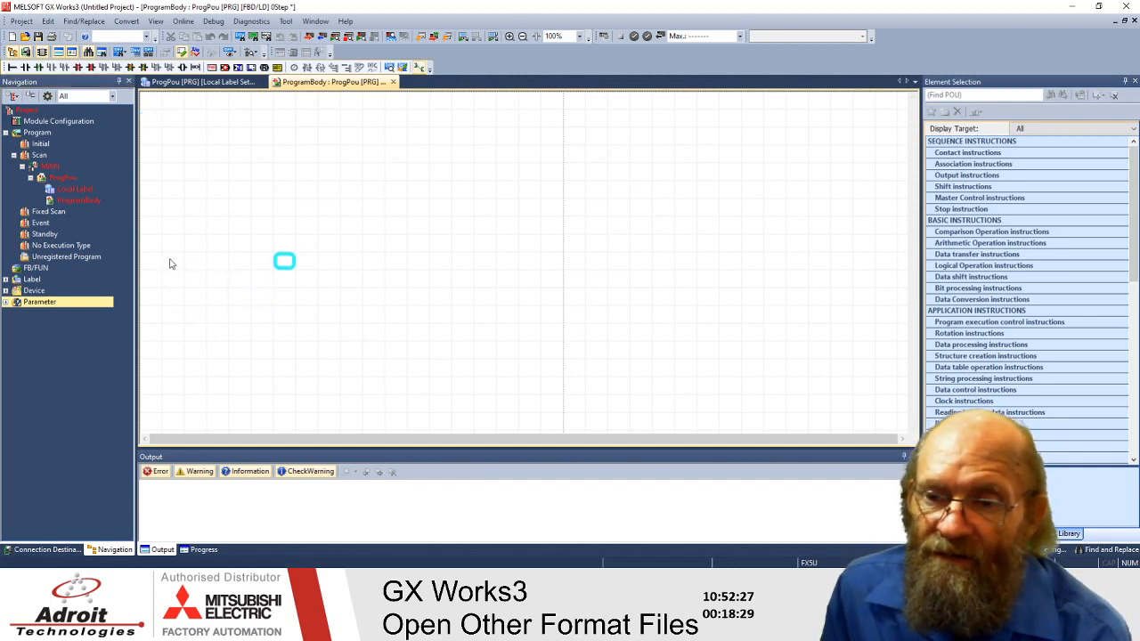
pyautogui.moveTo(213, 276)
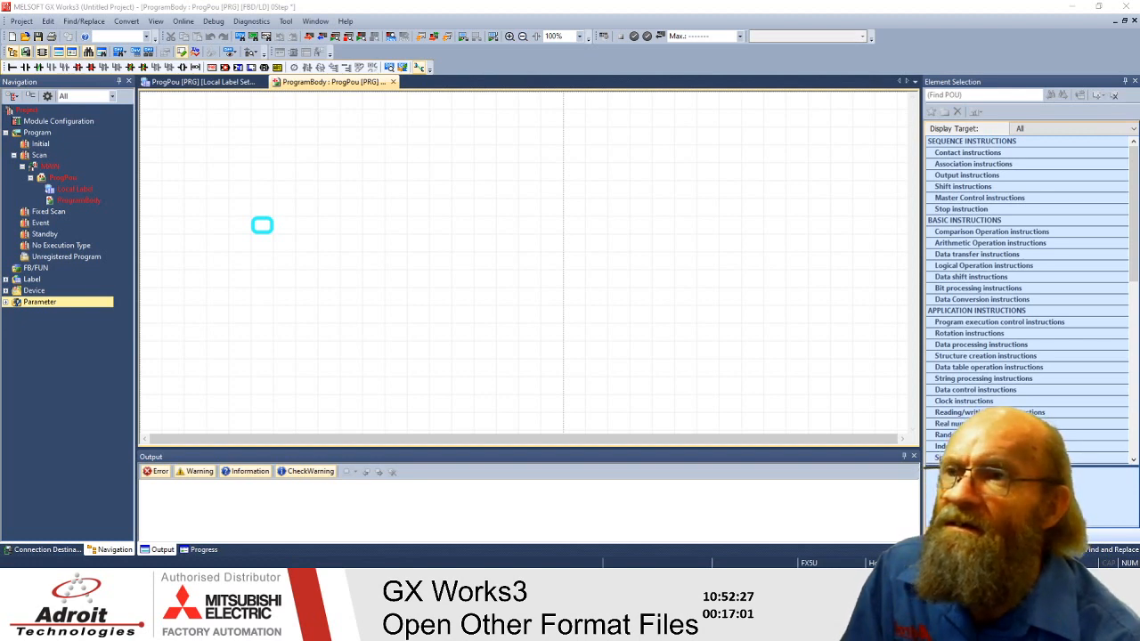
pyautogui.moveTo(386, 227)
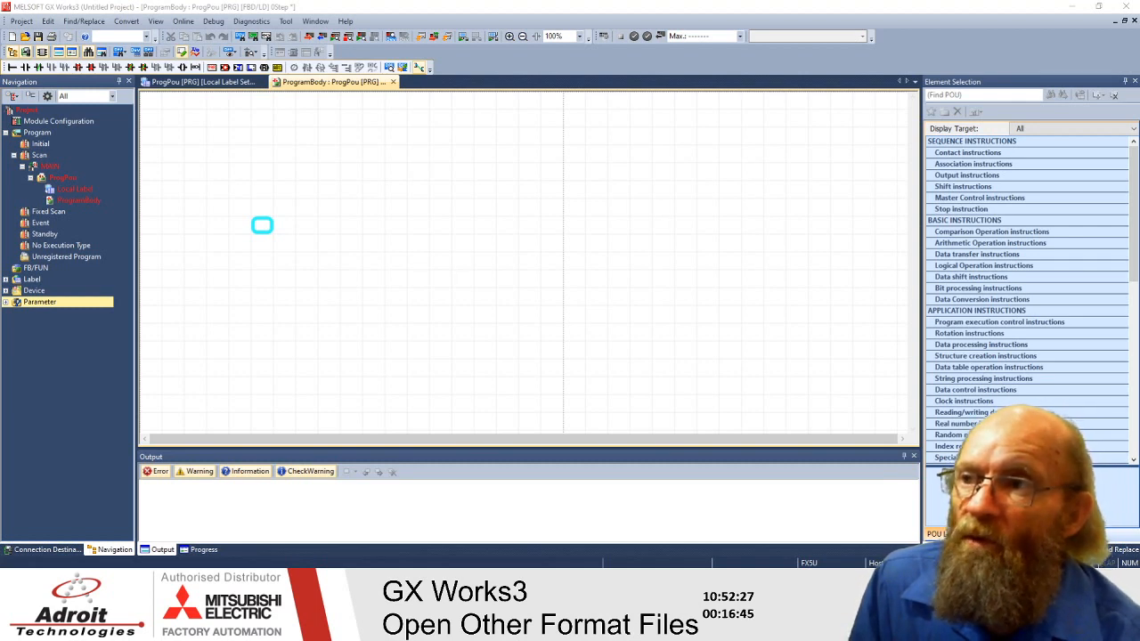
pyautogui.click(21, 21)
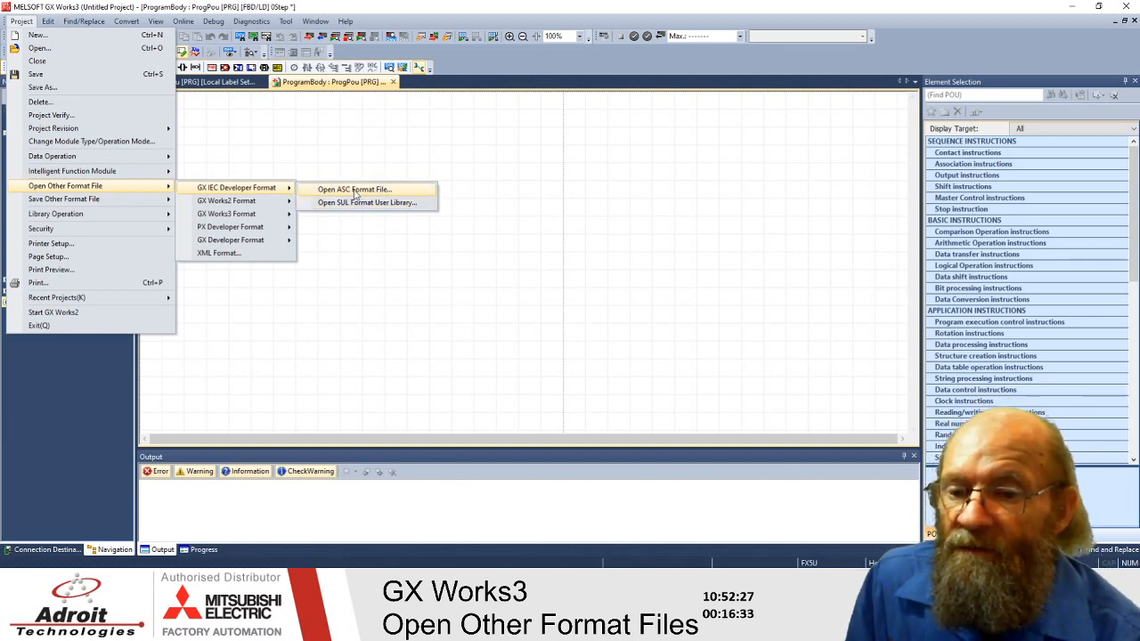
pyautogui.moveTo(367, 203)
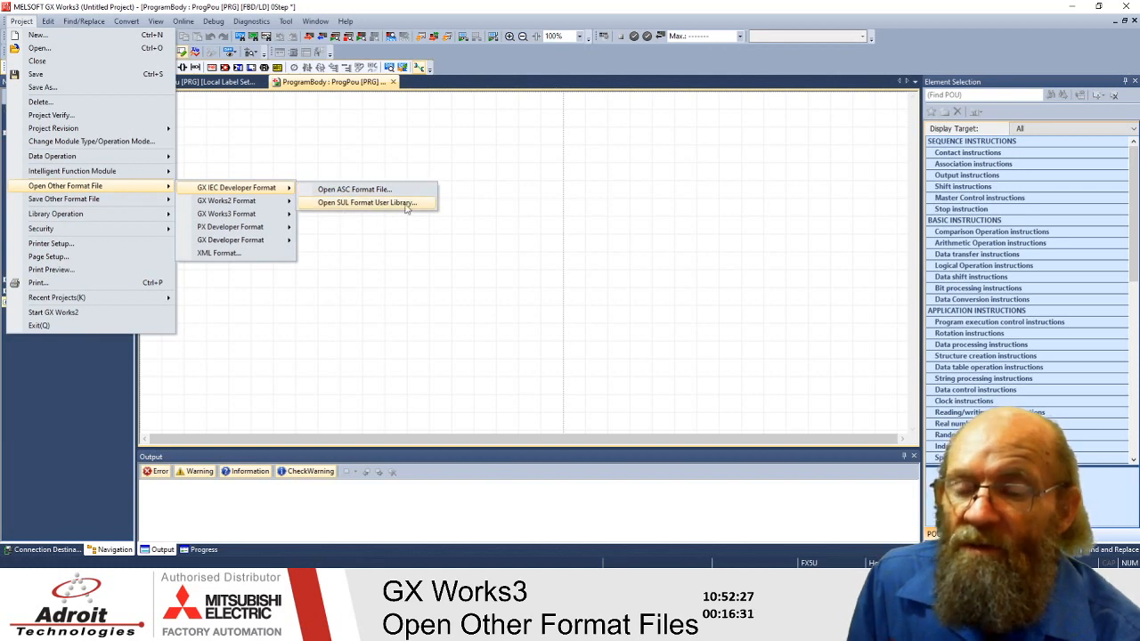
pyautogui.moveTo(355, 189)
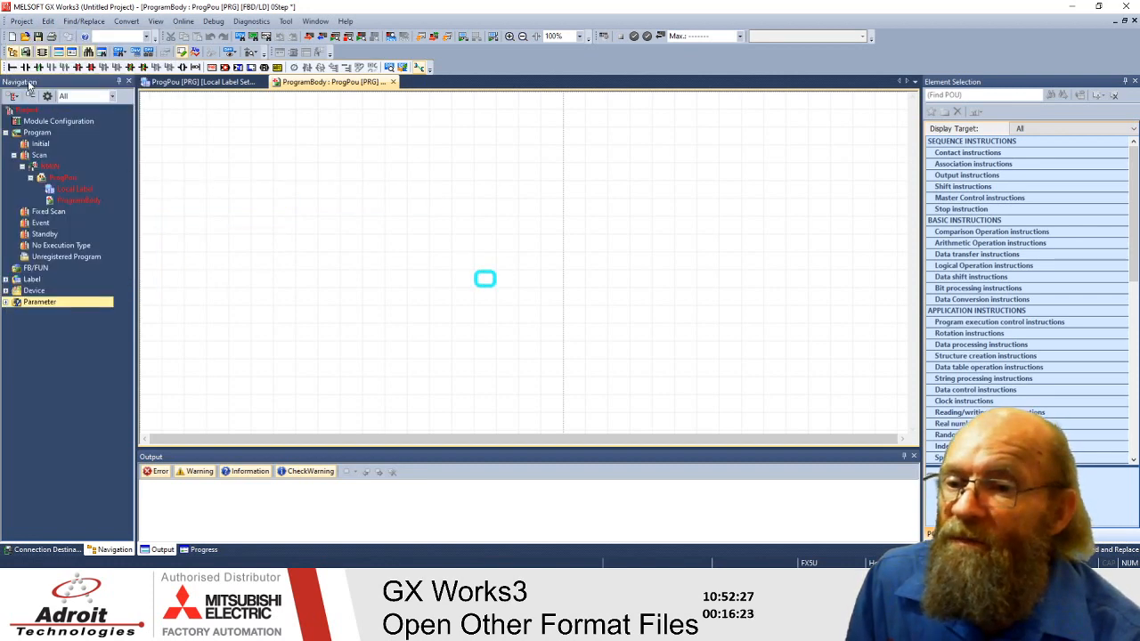
# Start importing a GX IEC Developer ASC file from the Project menu
pyautogui.click(21, 20)
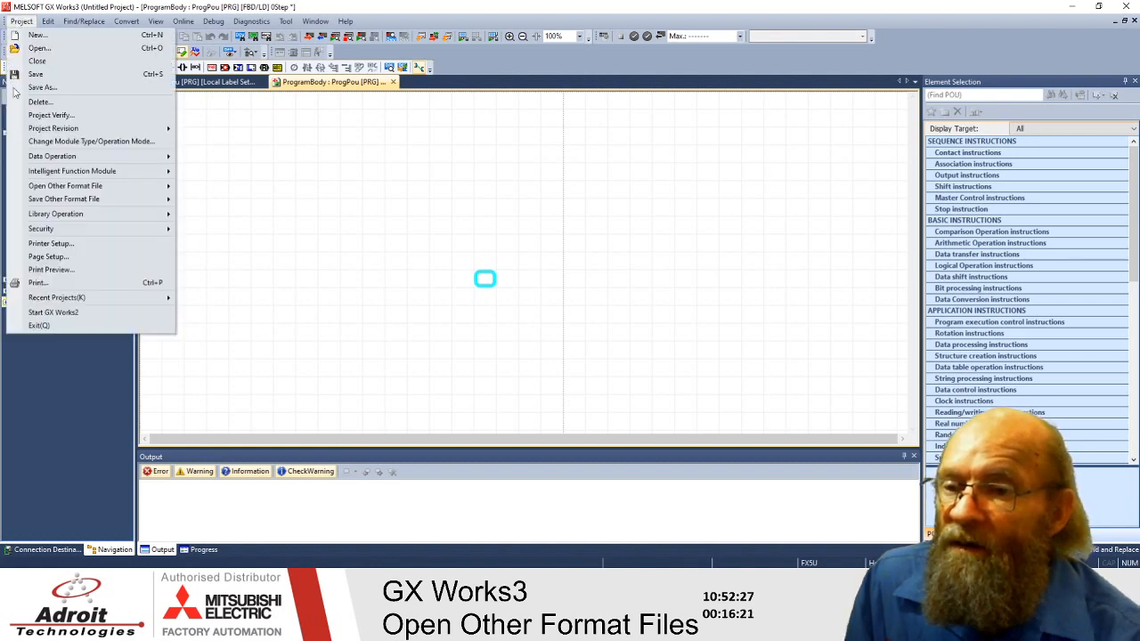
pyautogui.moveTo(39, 101)
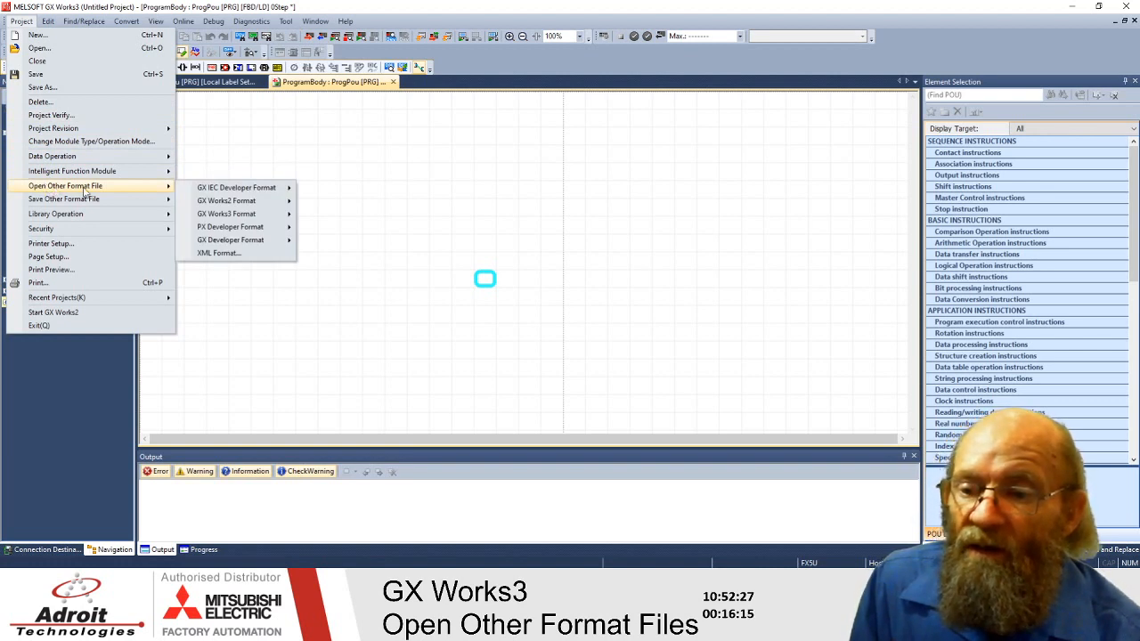
pyautogui.moveTo(92, 190)
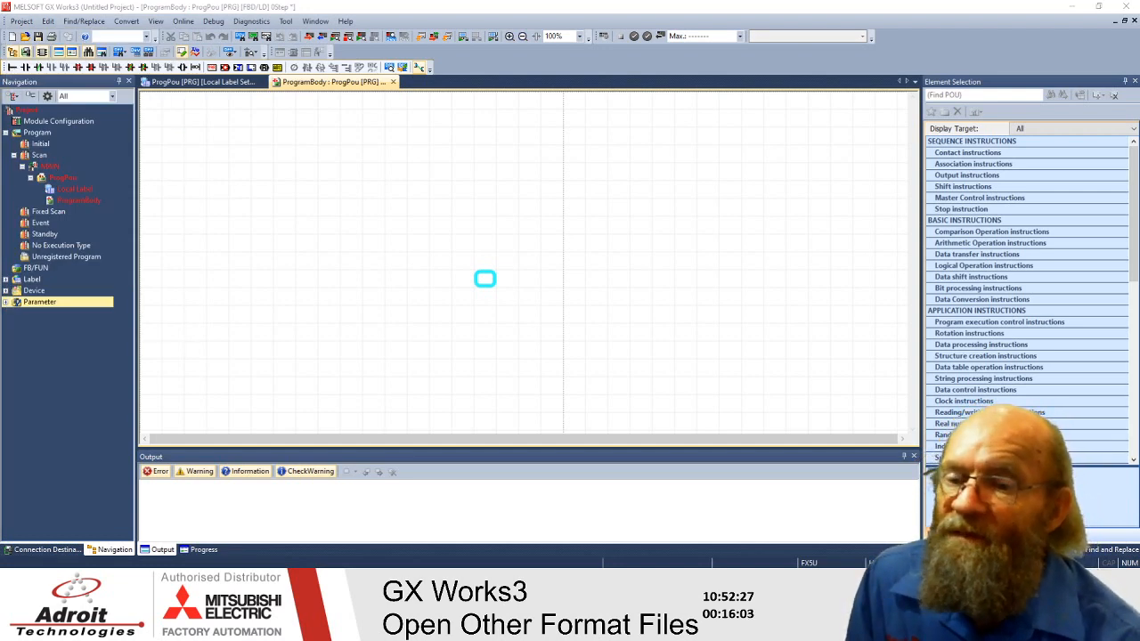
pyautogui.click(21, 21)
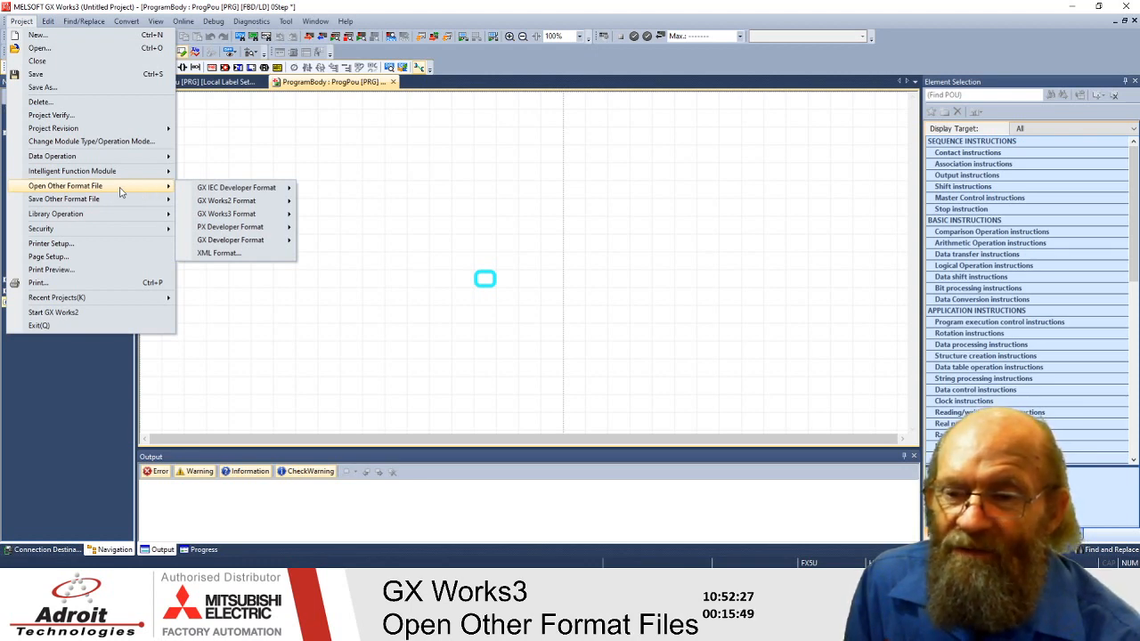
pyautogui.click(236, 188)
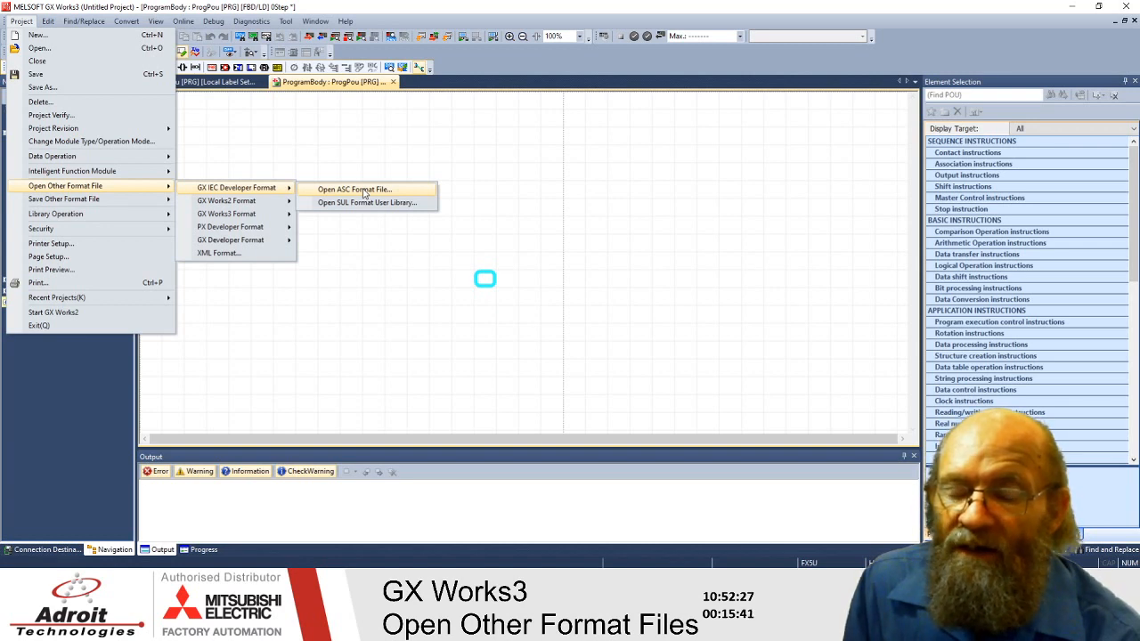
pyautogui.click(355, 189)
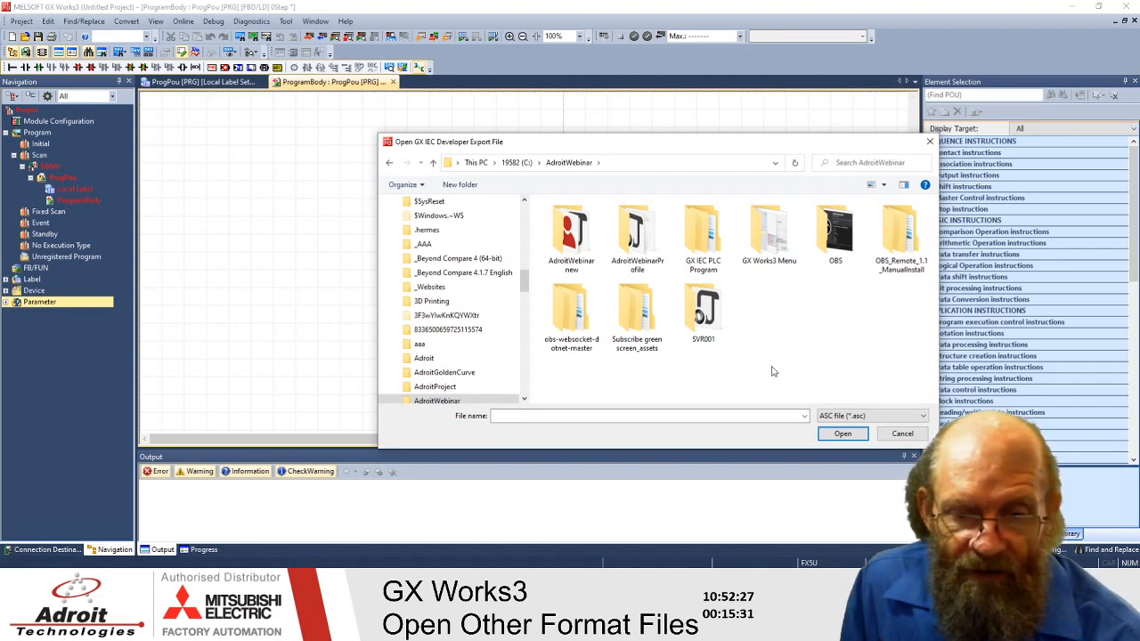
pyautogui.moveTo(569, 377)
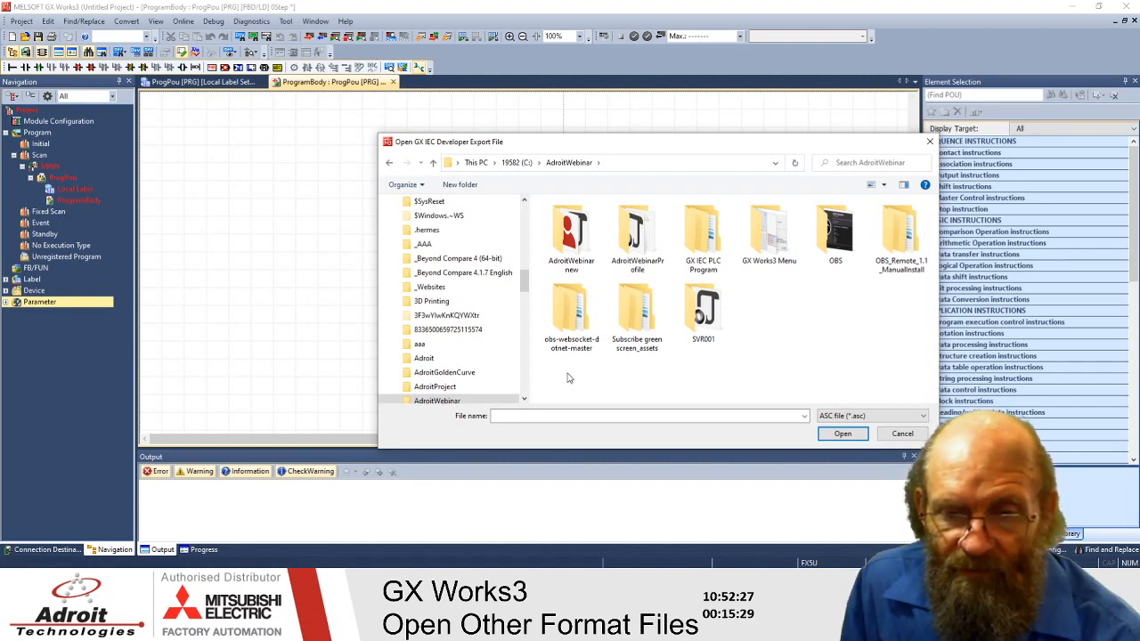
pyautogui.moveTo(781, 347)
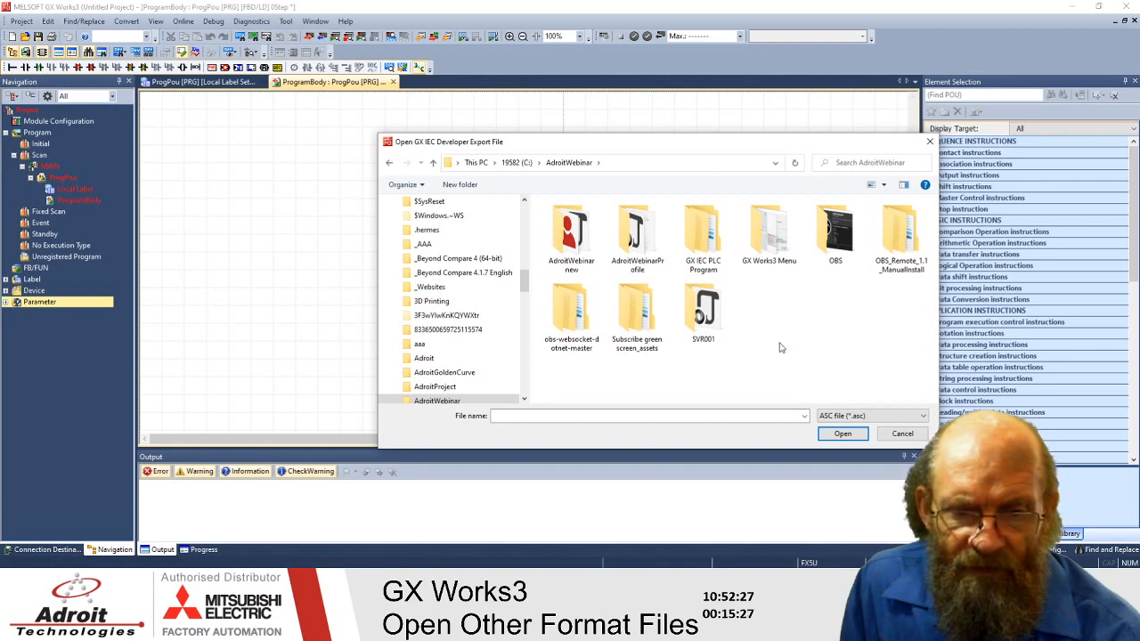
# Open both nested GX IEC PLC Program folders and select PLC.asc
pyautogui.click(703, 232)
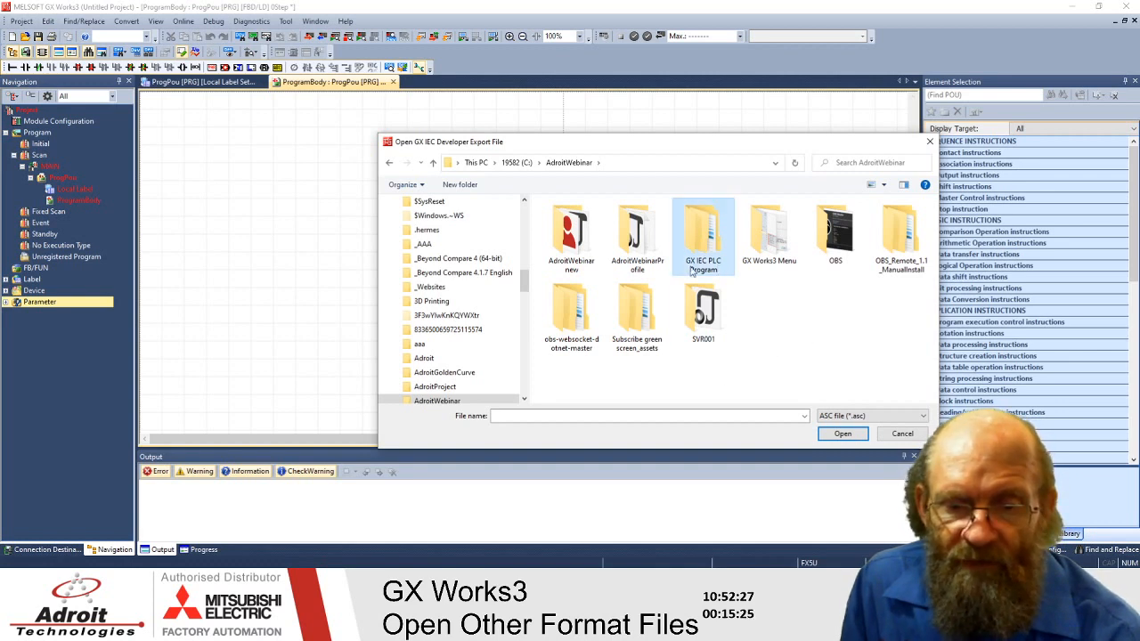
pyautogui.doubleClick(703, 231)
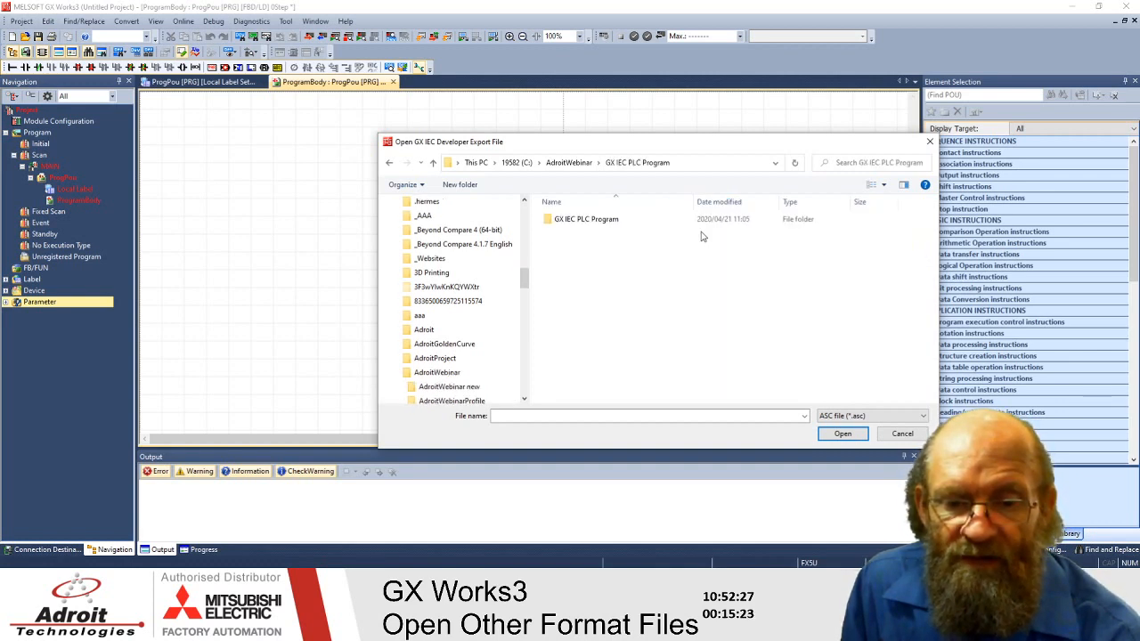
pyautogui.doubleClick(586, 220)
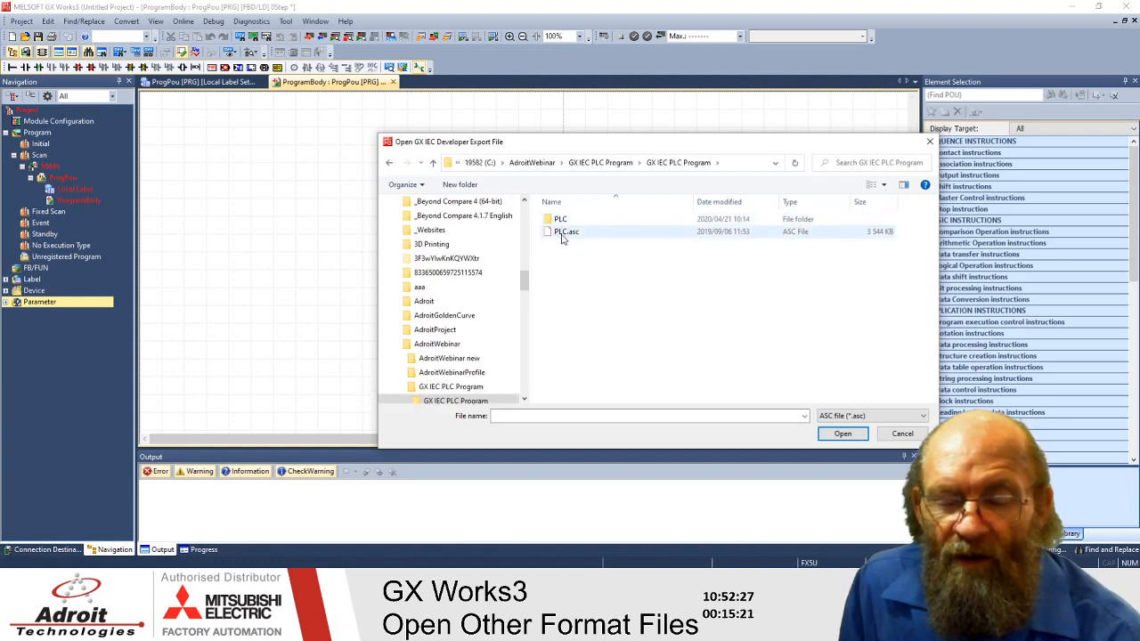
pyautogui.moveTo(565, 243)
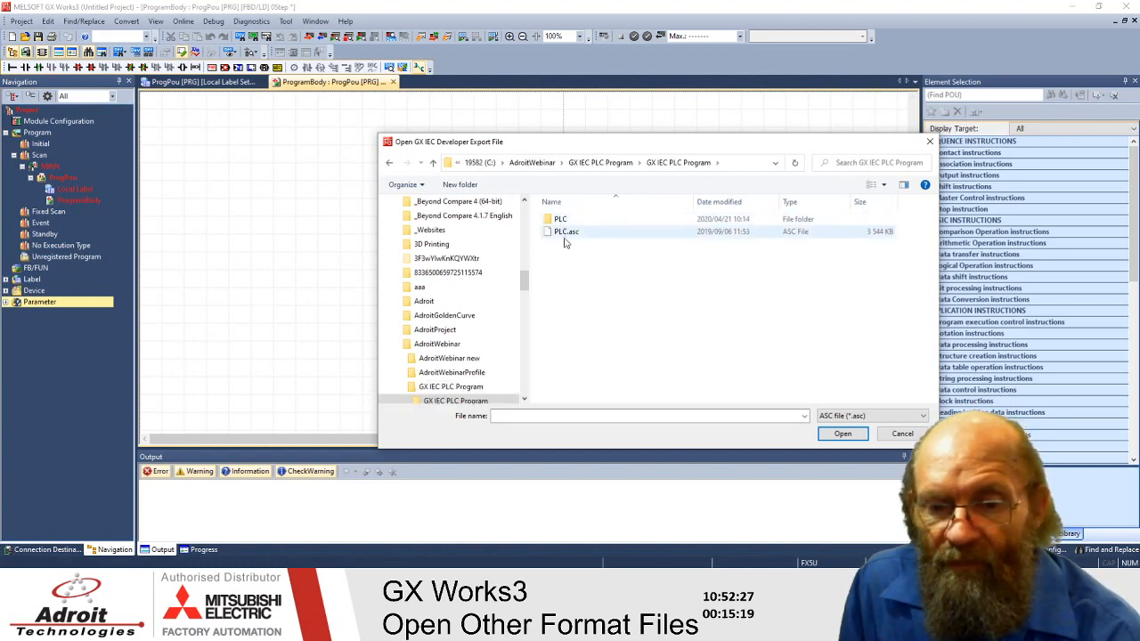
pyautogui.click(566, 231)
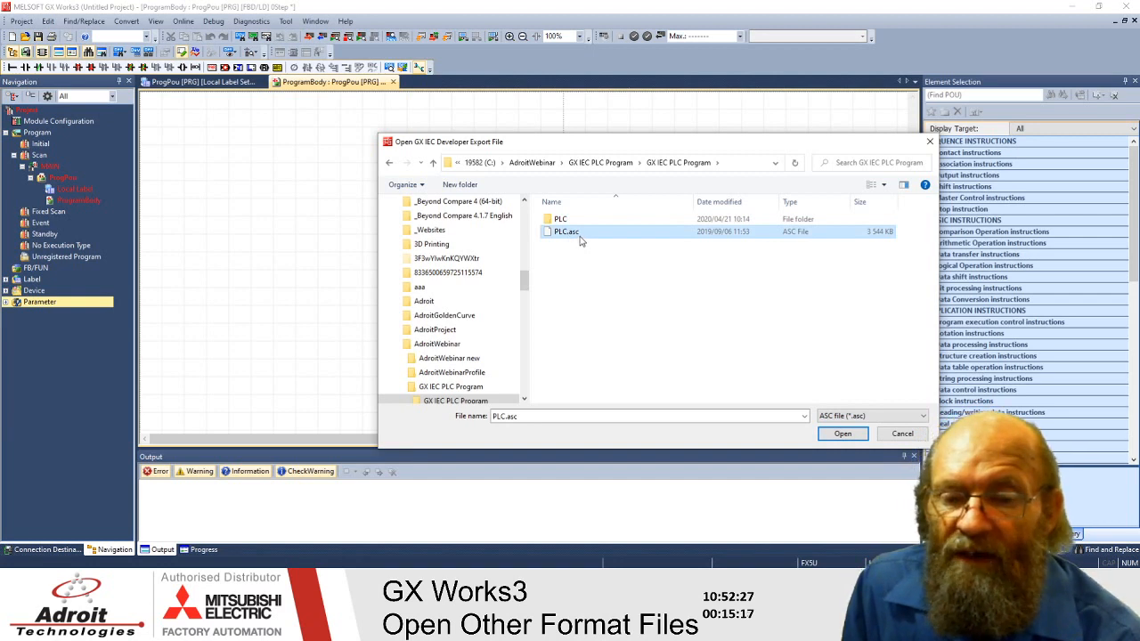
pyautogui.moveTo(566, 232)
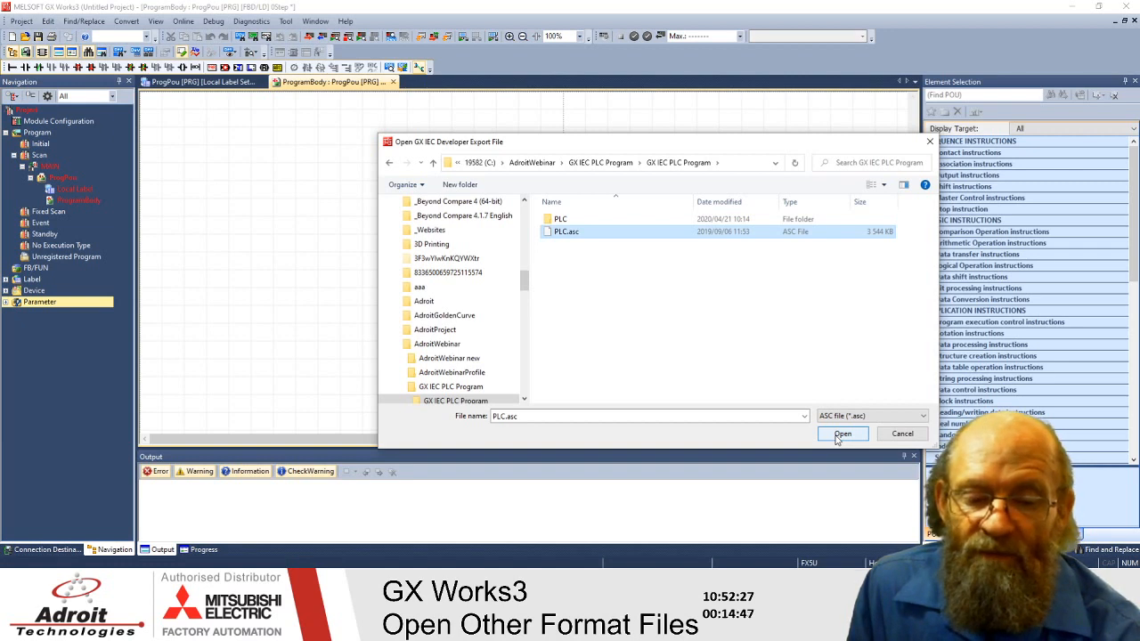
# Open PLC.asc to bring up the read confirmation with its SFC deletion warning
pyautogui.click(842, 433)
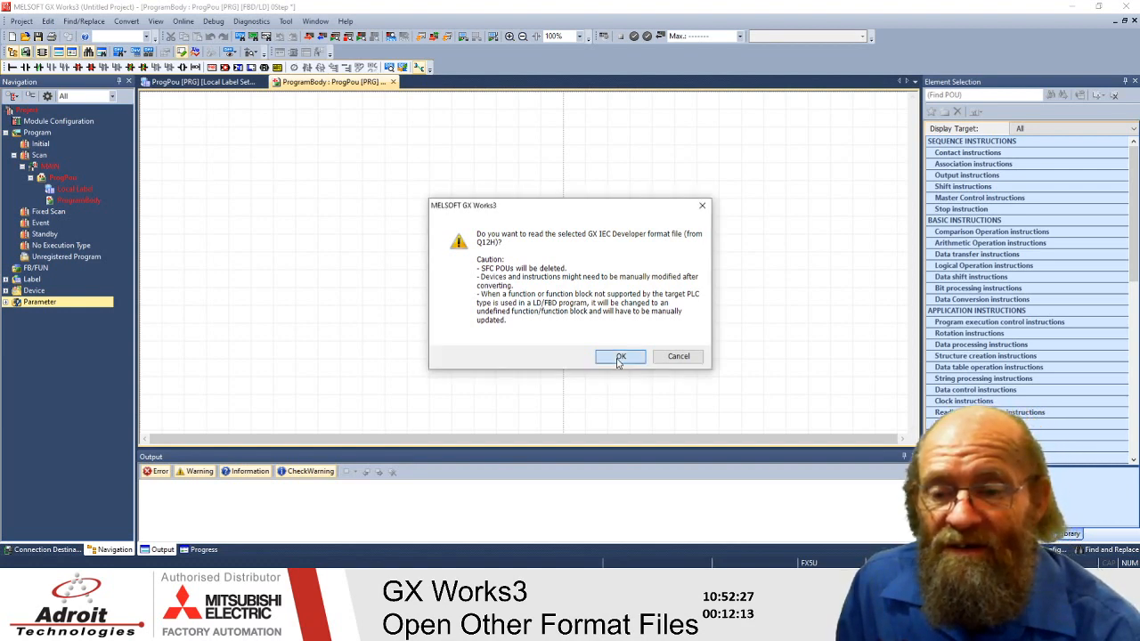
pyautogui.click(621, 356)
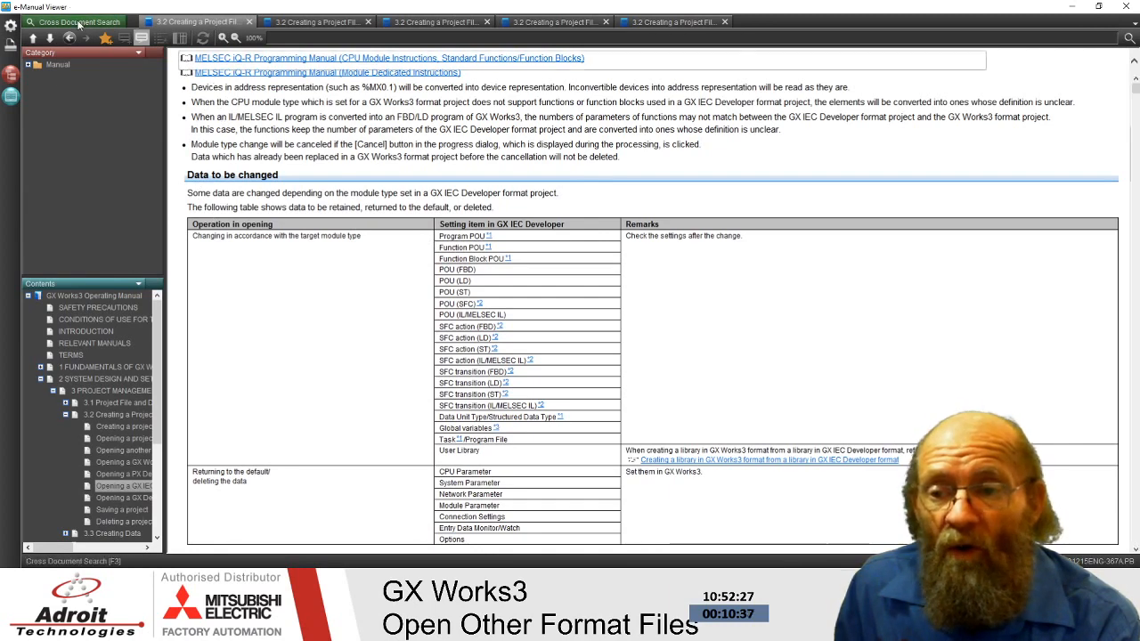
# Go to the GX IEC Developer project page and highlight the version 7.04 support note
pyautogui.click(1110, 59)
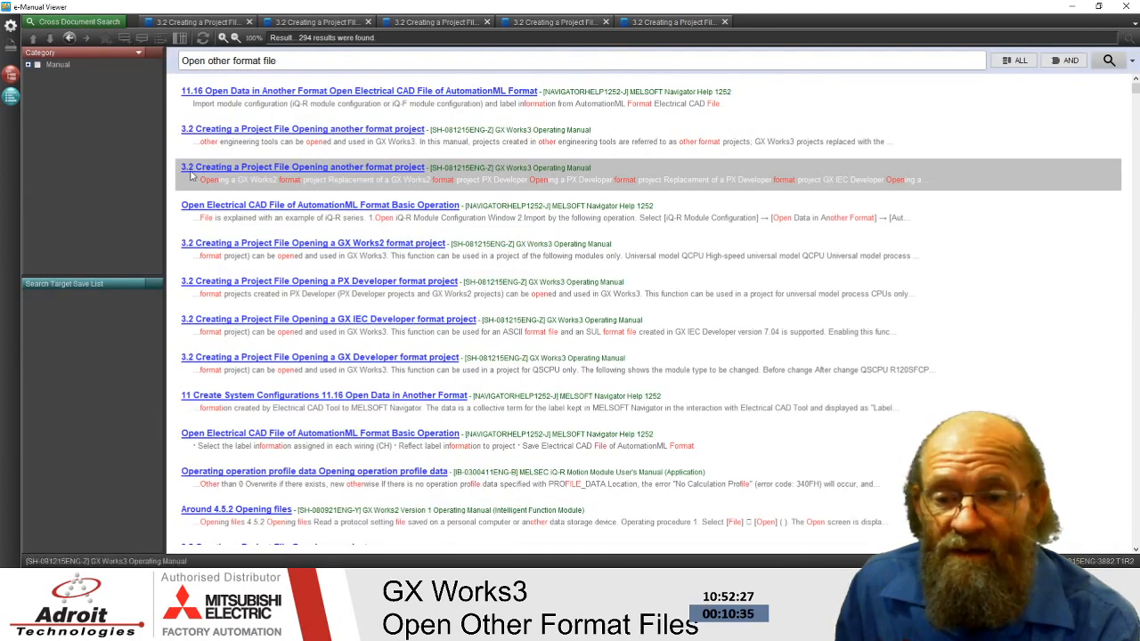
pyautogui.moveTo(422, 180)
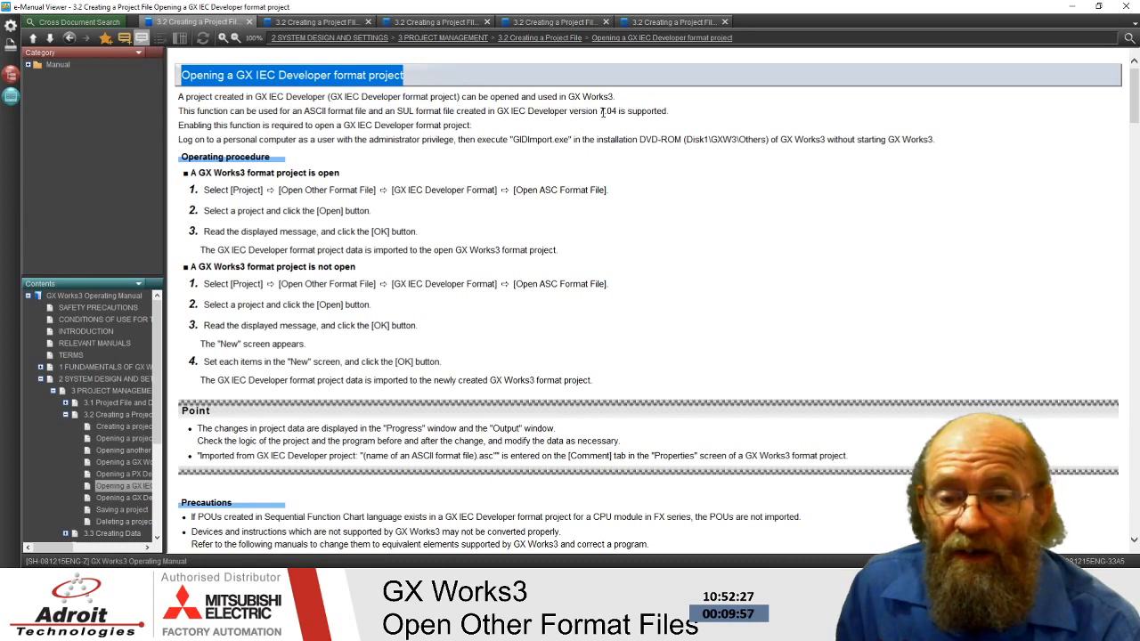
pyautogui.moveTo(568, 111); pyautogui.dragTo(667, 110)
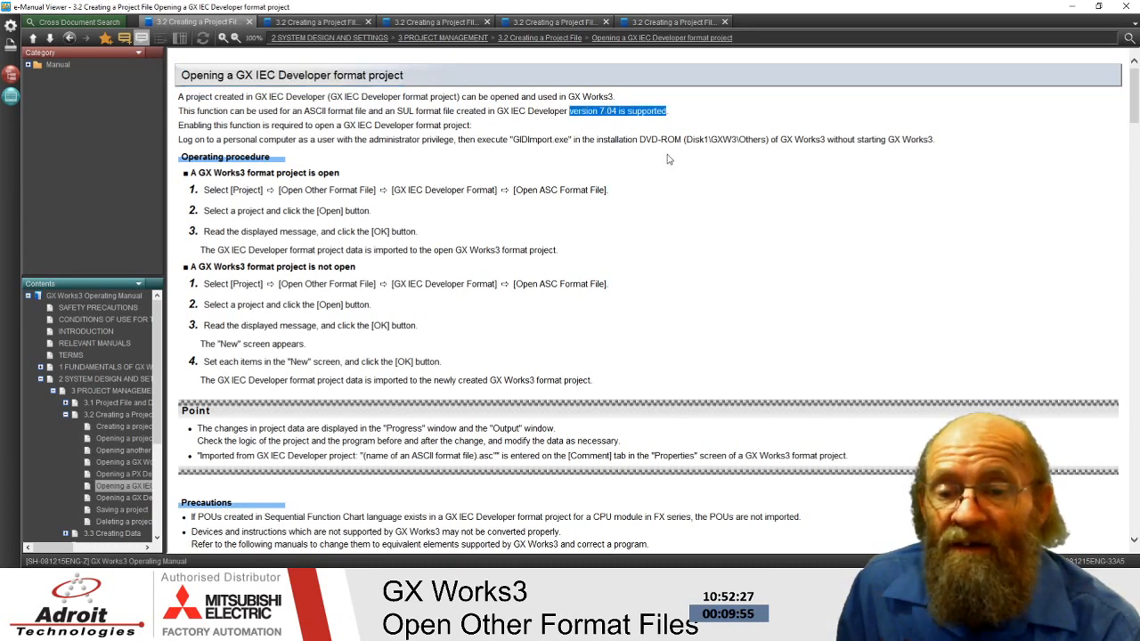
pyautogui.moveTo(704, 155)
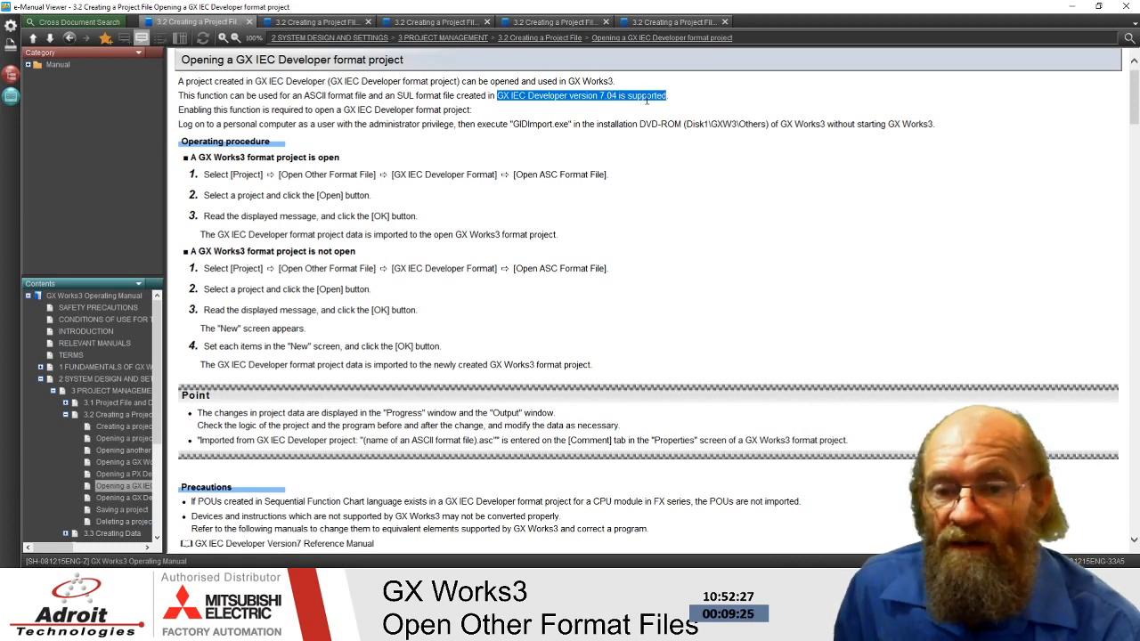
pyautogui.moveTo(524, 123)
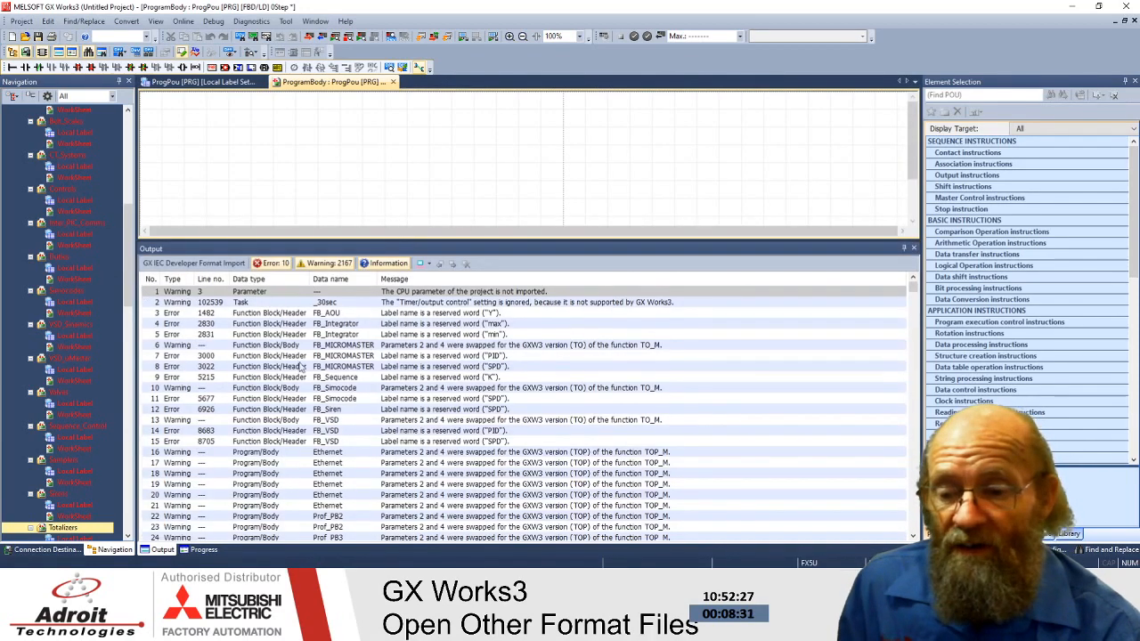
# Scroll down the Navigation tree to the FB_Alarm_BAA and FB_Alarm_Conveyer worksheets
pyautogui.scroll(-3)
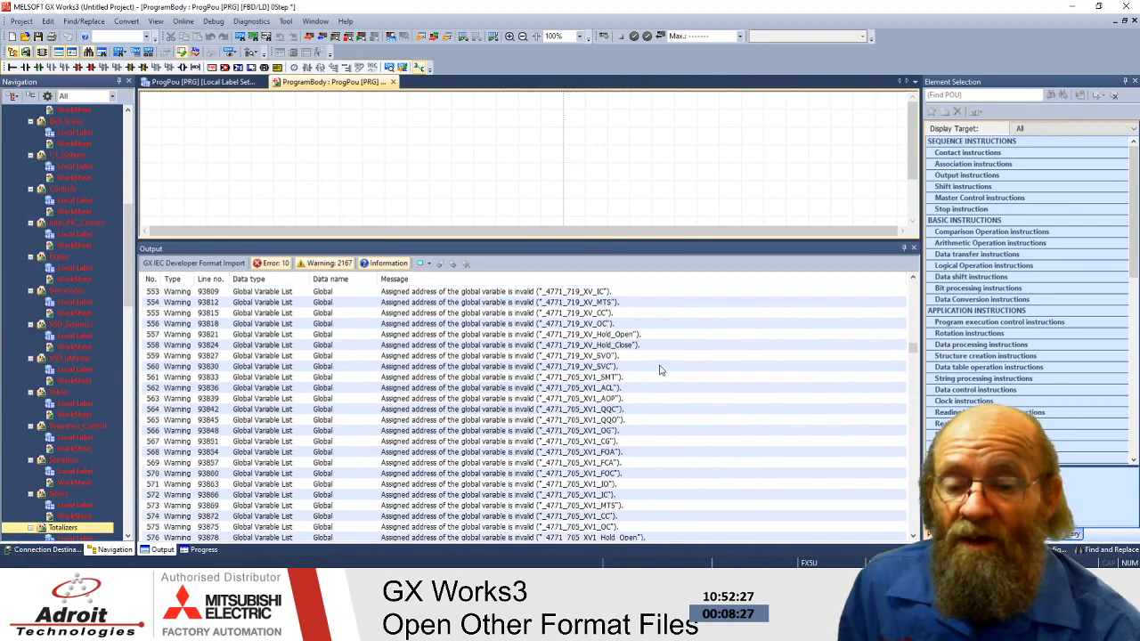
pyautogui.scroll(-3)
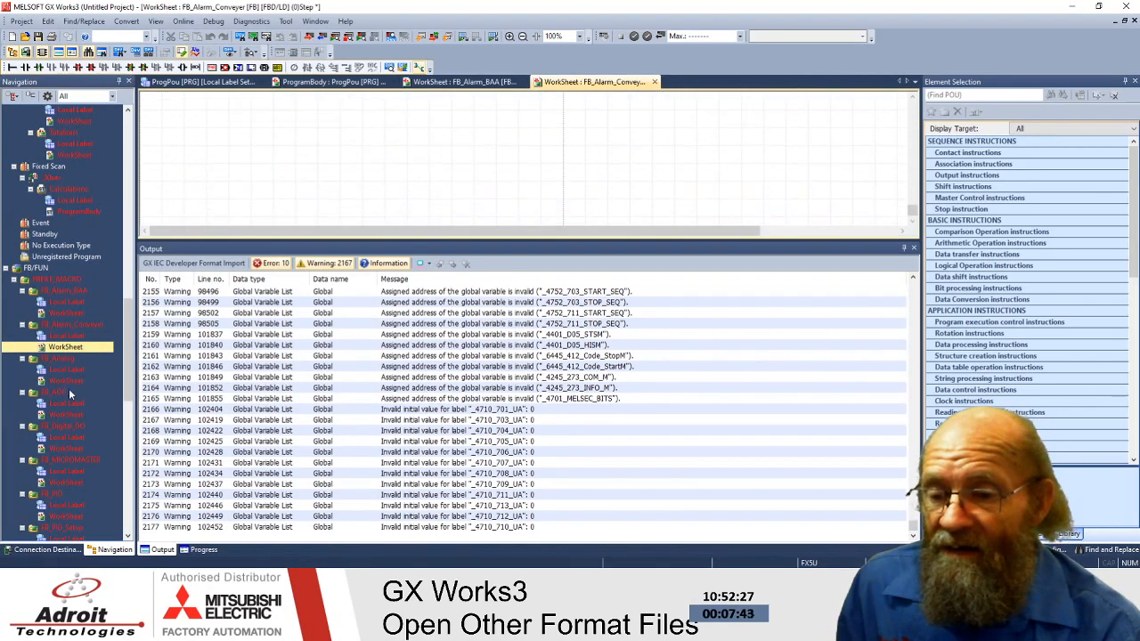
# Open and scroll the FB_Analog worksheet, then open the Global program's worksheet
pyautogui.doubleClick(65, 381)
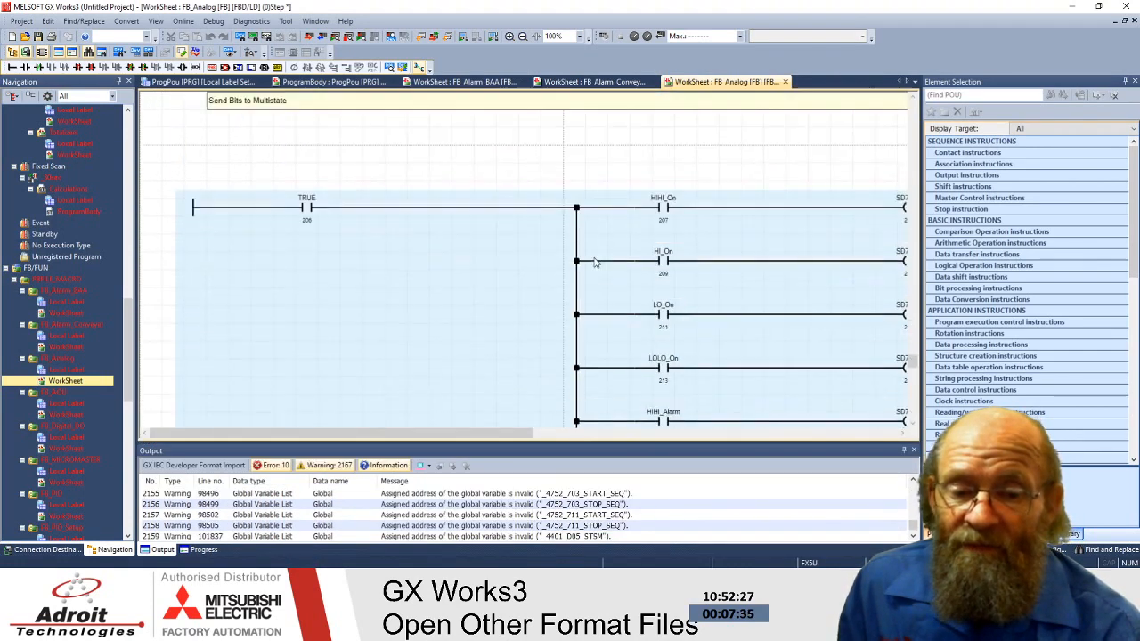
pyautogui.scroll(-3)
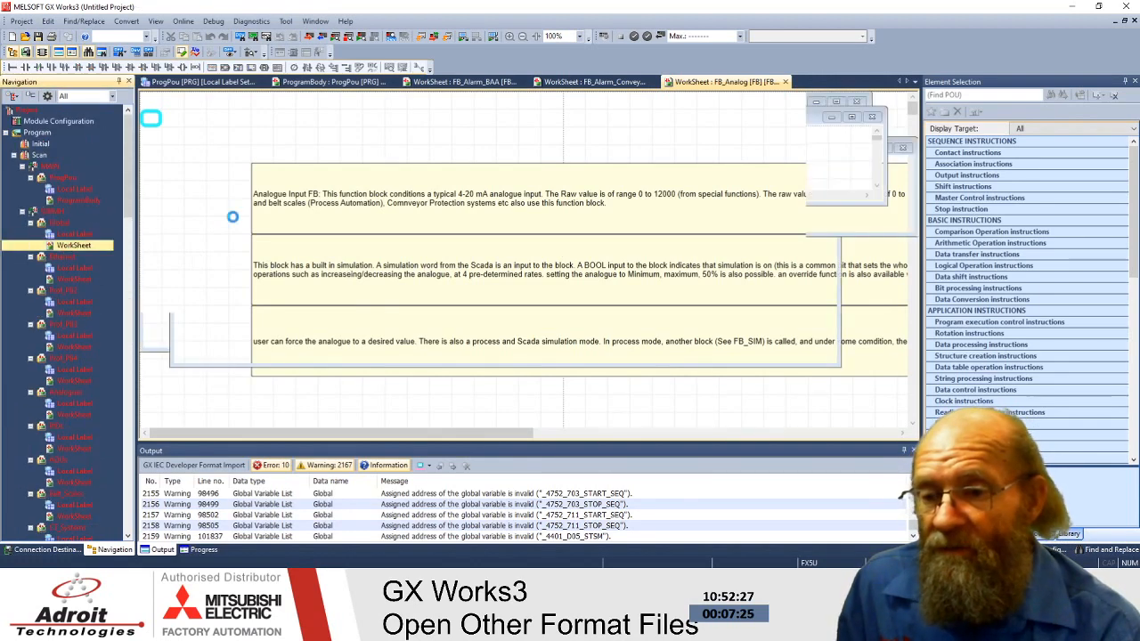
pyautogui.click(824, 82)
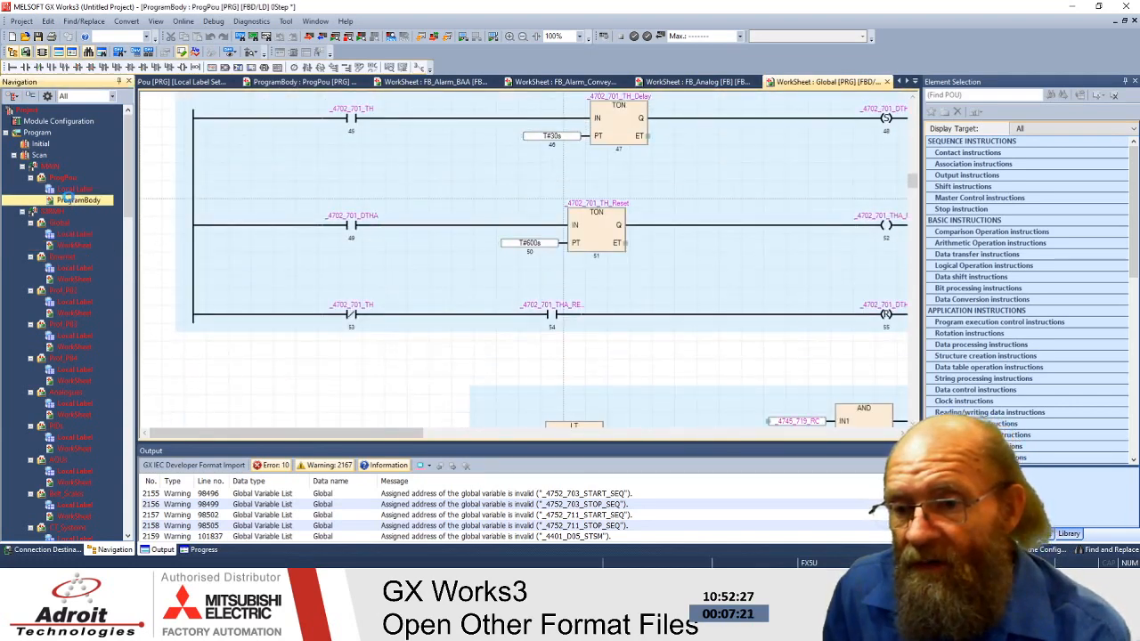
pyautogui.click(303, 81)
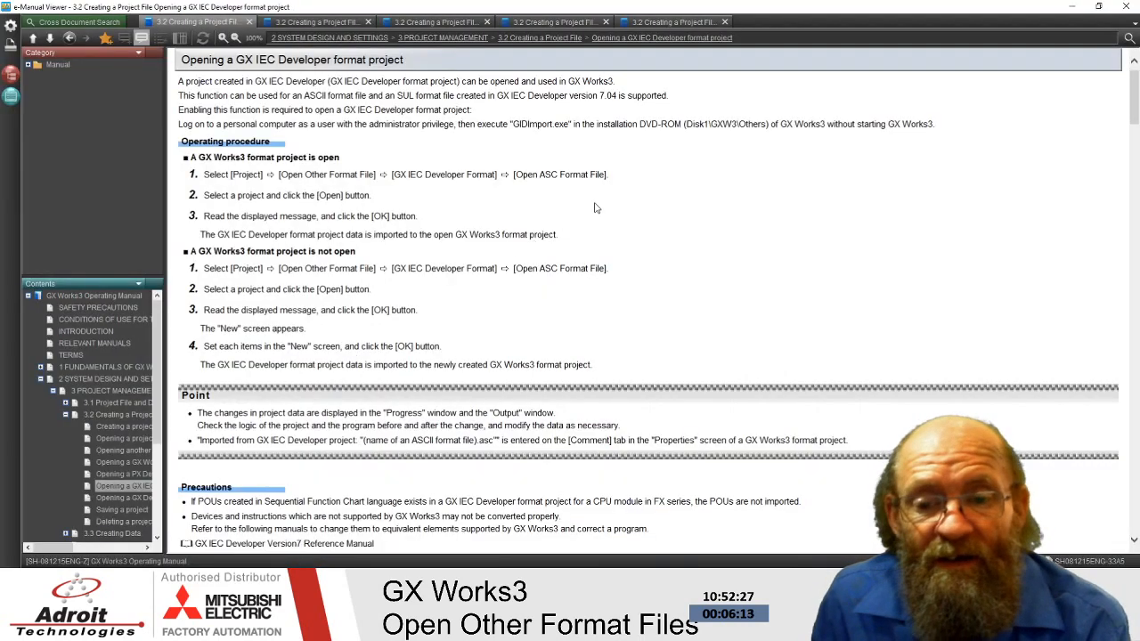
# Scroll through the precautions, data-change table and IL conversion examples
pyautogui.scroll(-3)
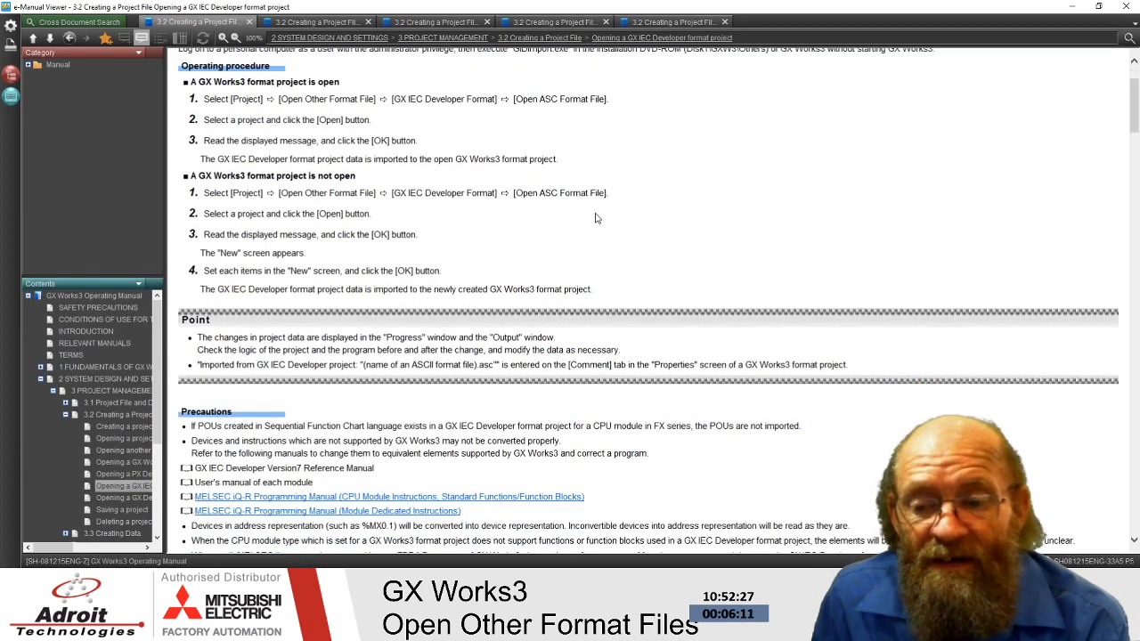
pyautogui.scroll(-3)
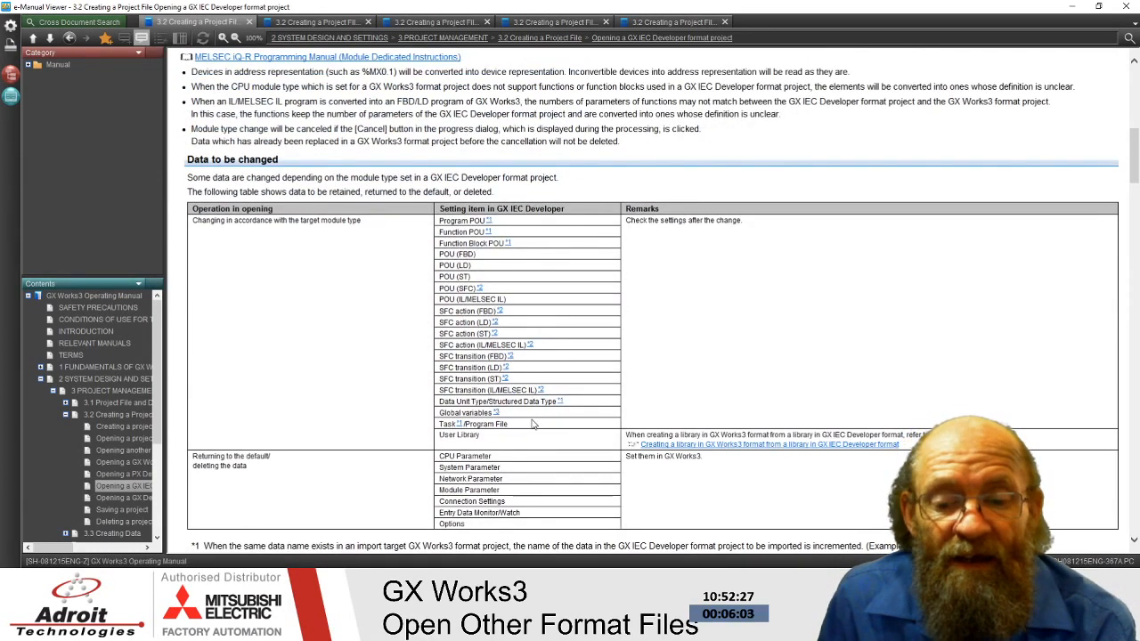
pyautogui.moveTo(575, 371)
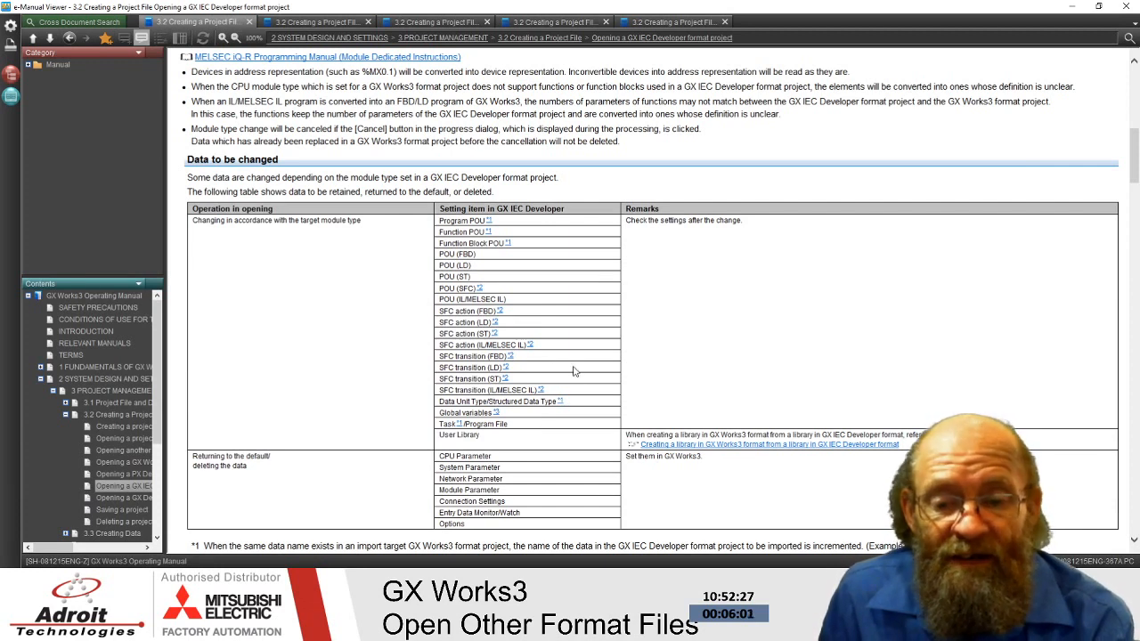
pyautogui.moveTo(578, 360)
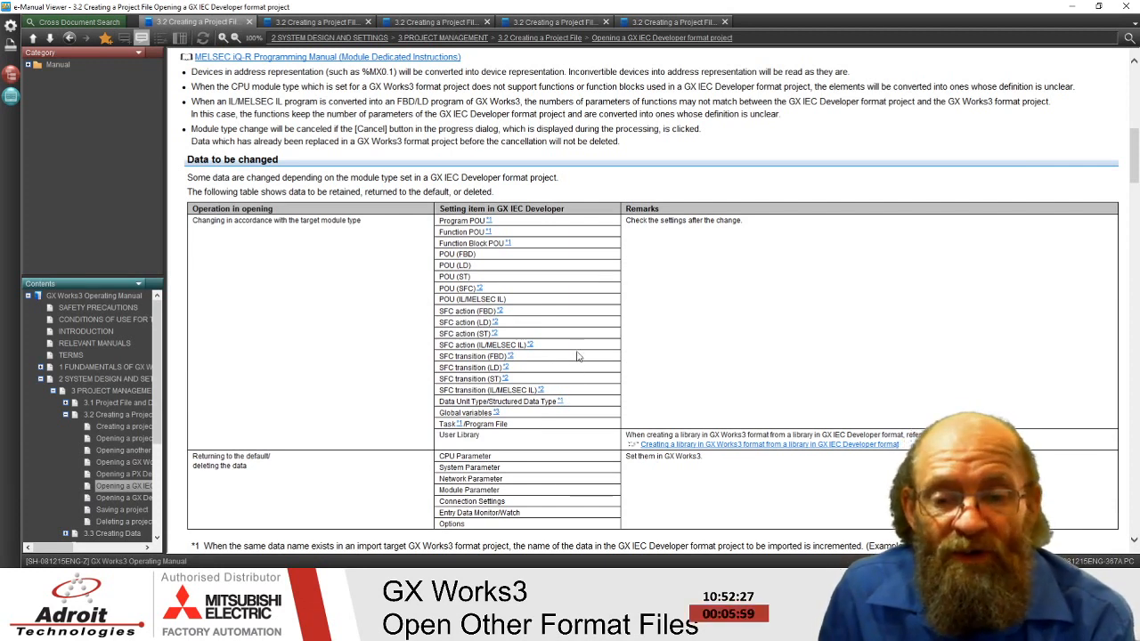
pyautogui.scroll(-3)
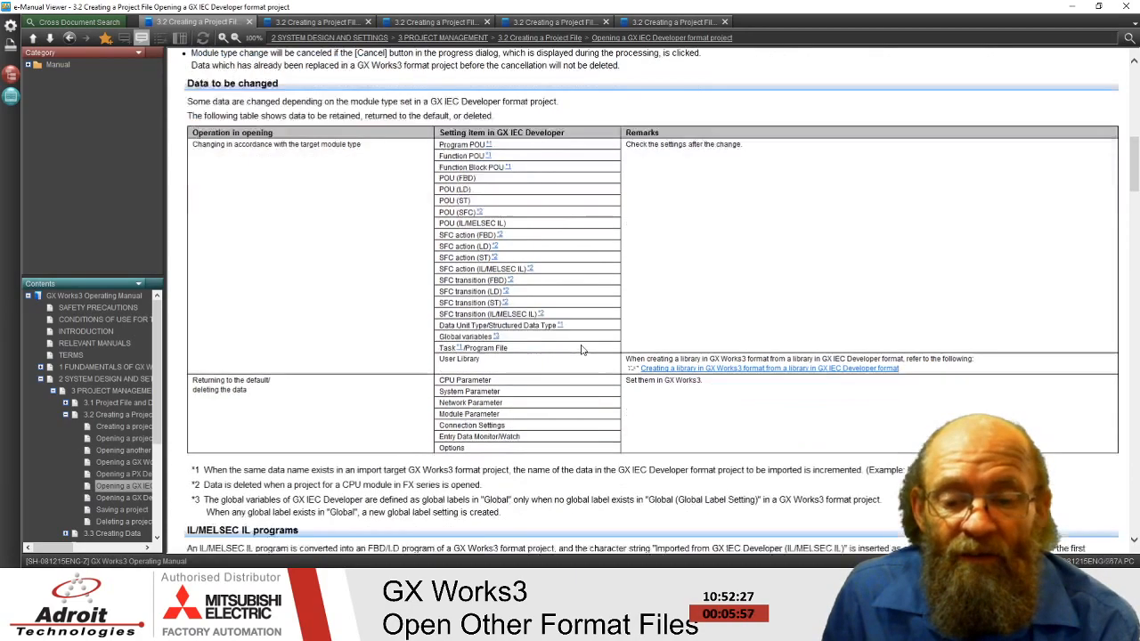
pyautogui.scroll(-3)
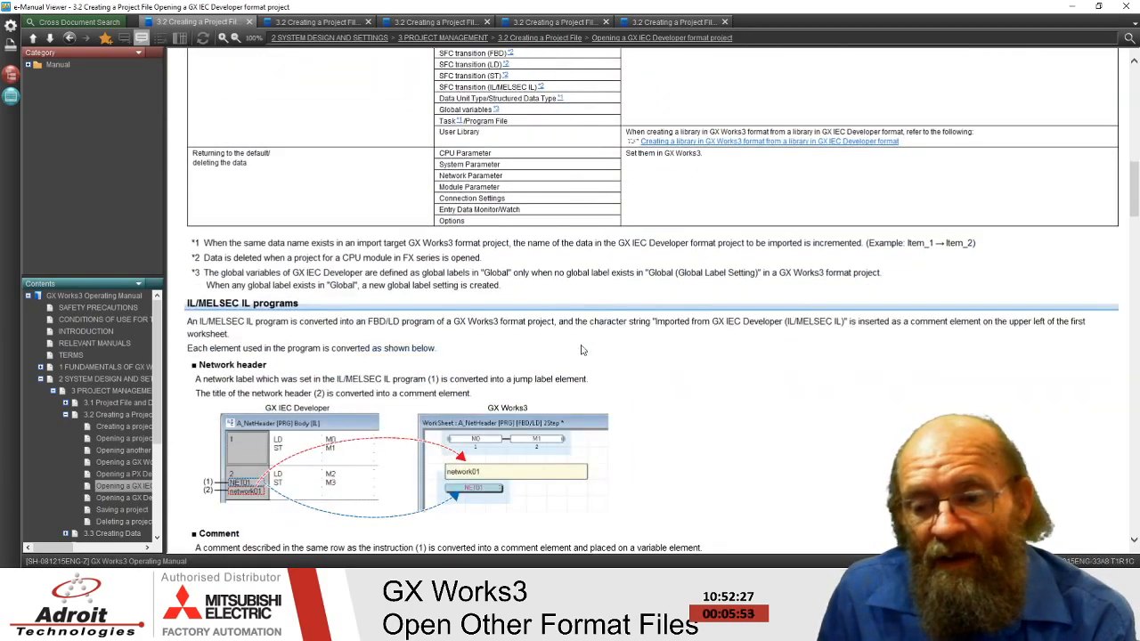
pyautogui.scroll(-3)
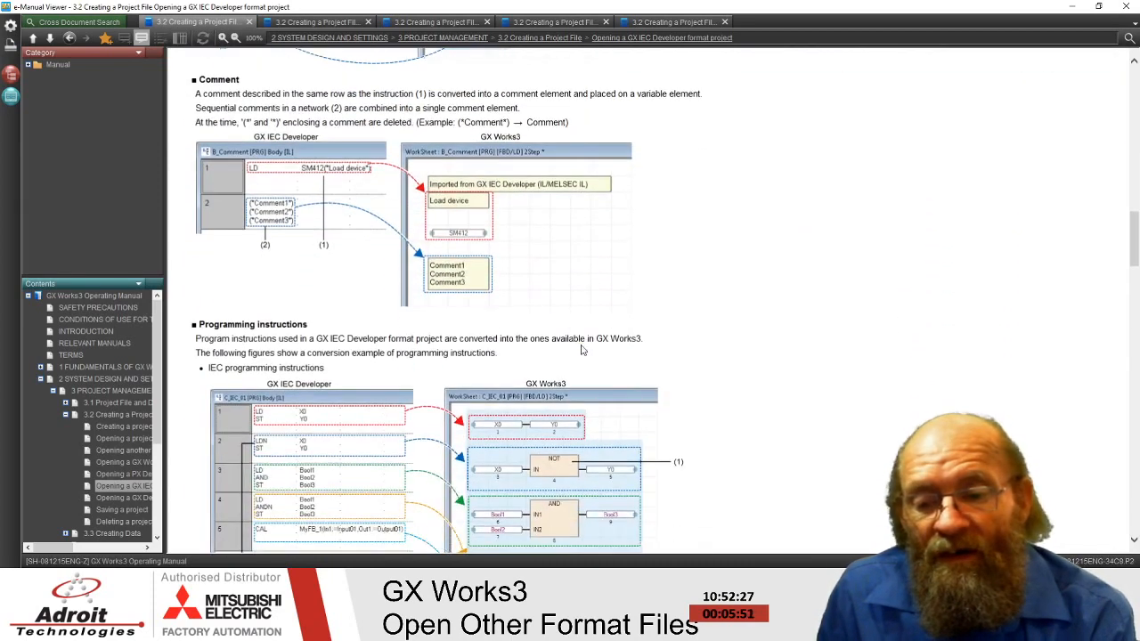
pyautogui.scroll(-3)
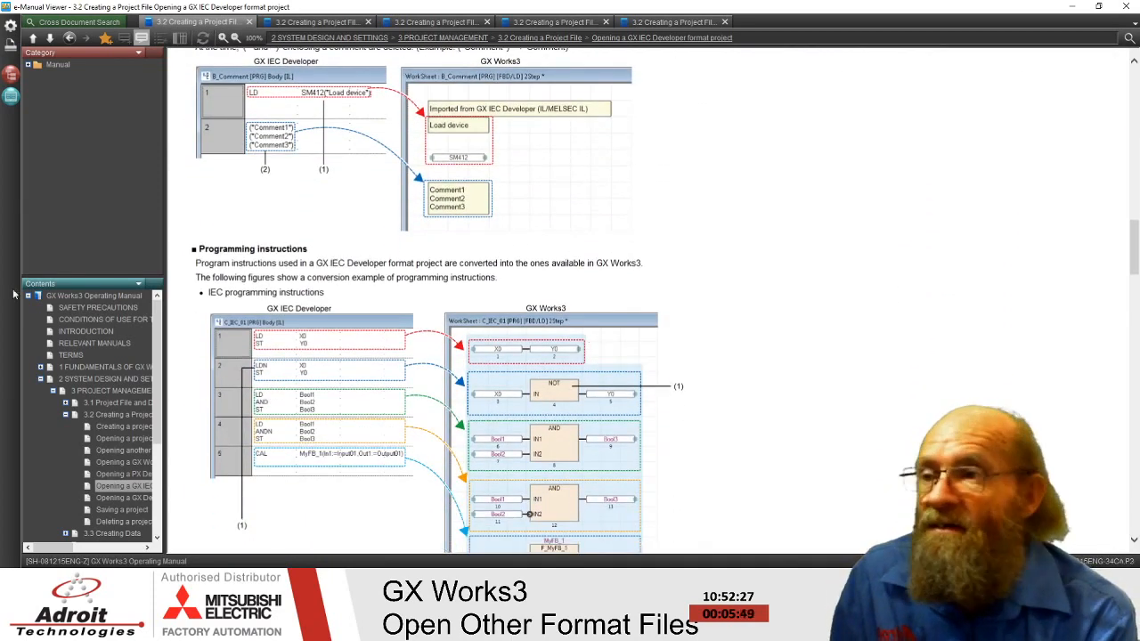